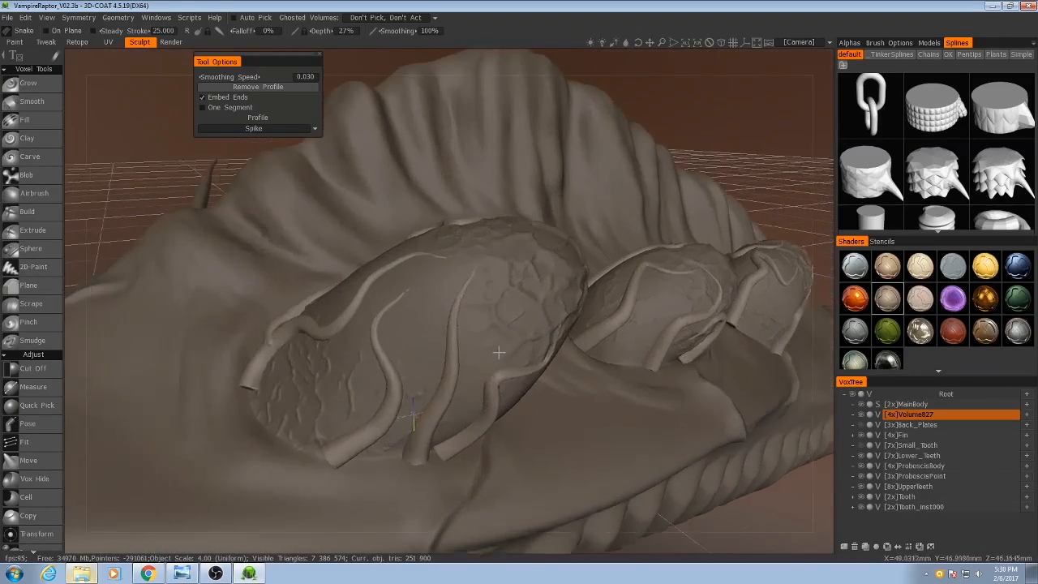
Orbit around the veined pads and activate the Build brush with a square alpha.
{"action": "left_click_drag", "start_coordinate": [498, 353], "coordinate": [598, 339]}
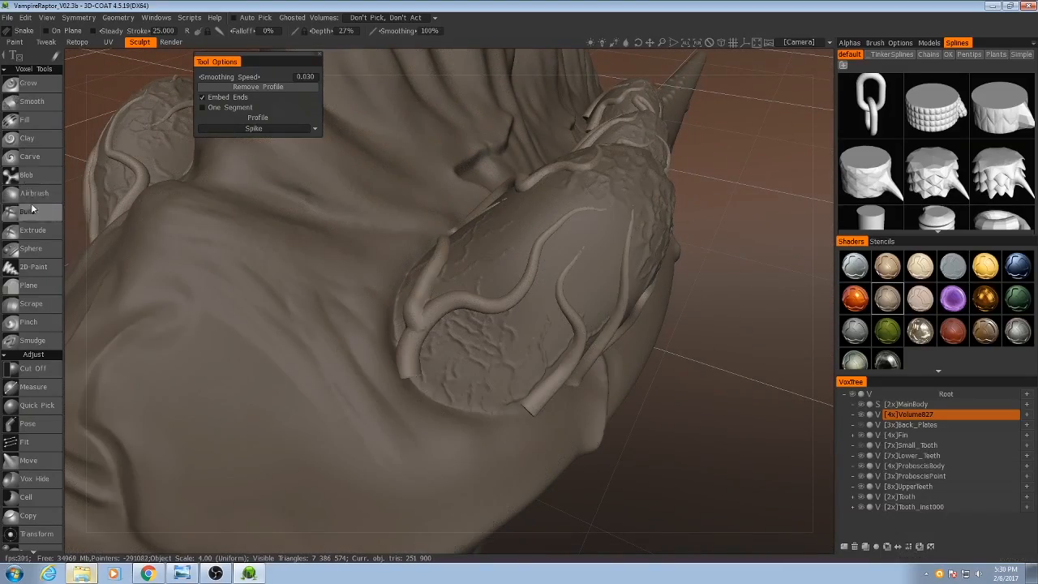
{"action": "left_click", "coordinate": [26, 211]}
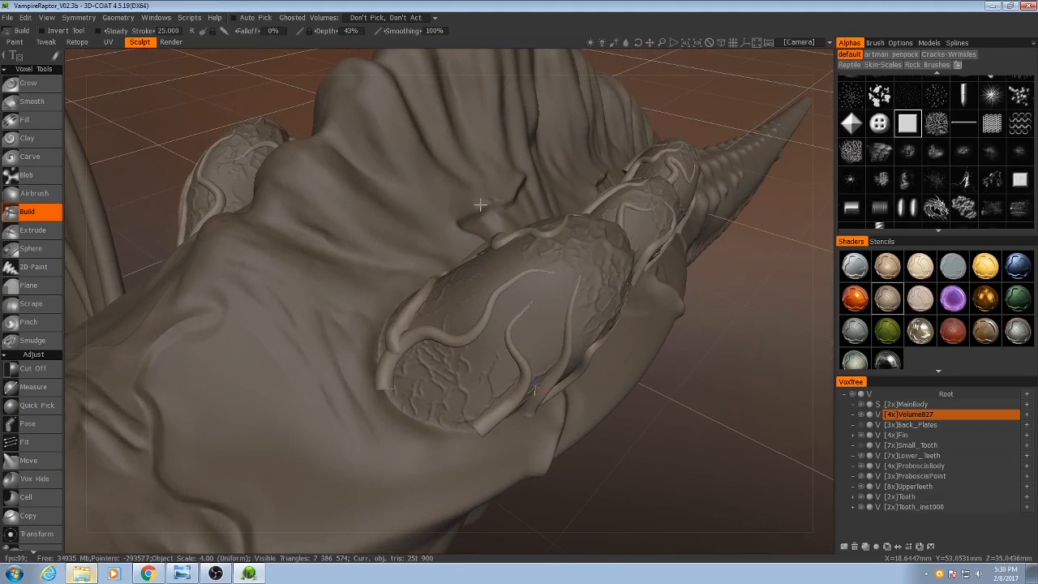
{"action": "left_click", "coordinate": [890, 42]}
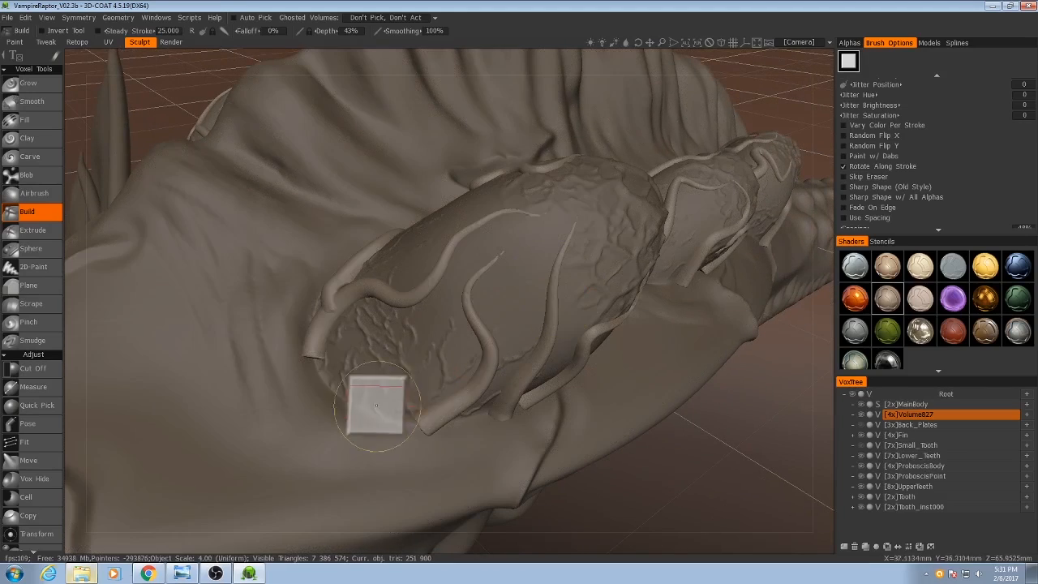
{"action": "mouse_move", "coordinate": [512, 352]}
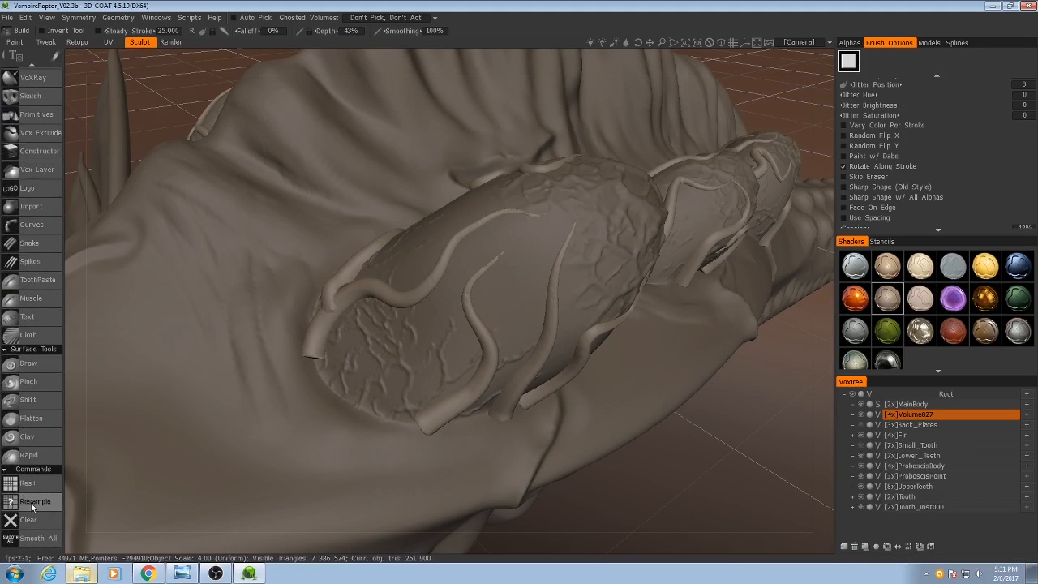
Resample the veined volume with a Required Poly Count of 600000.
{"action": "left_click", "coordinate": [36, 501]}
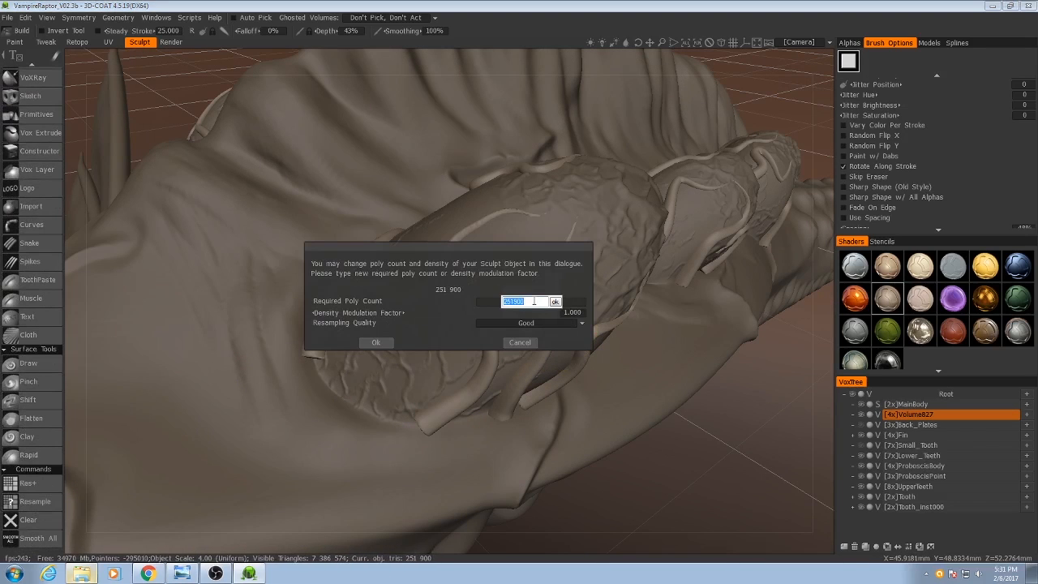
{"action": "type", "text": "600 000"}
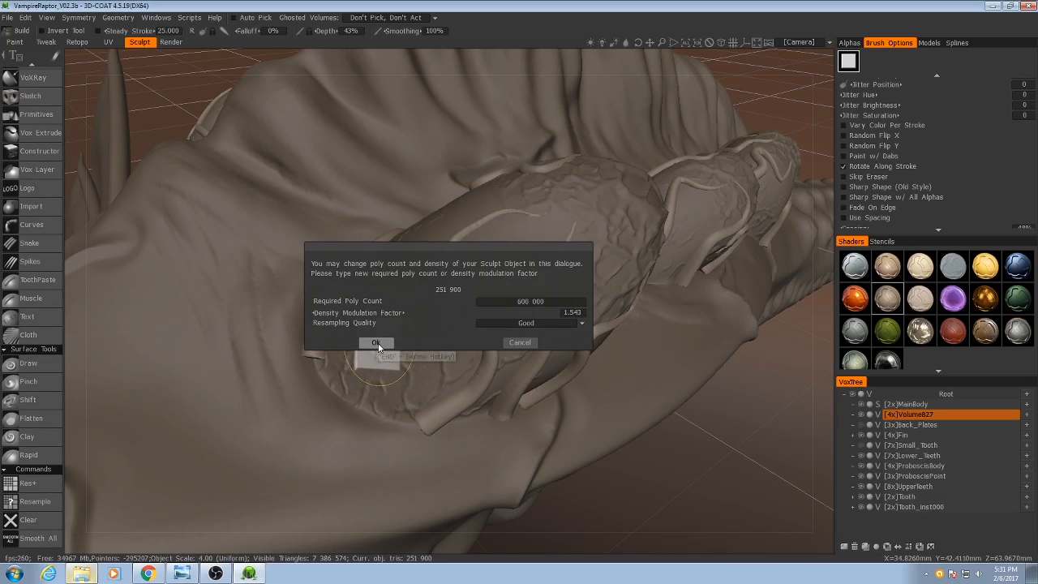
{"action": "left_click", "coordinate": [376, 342]}
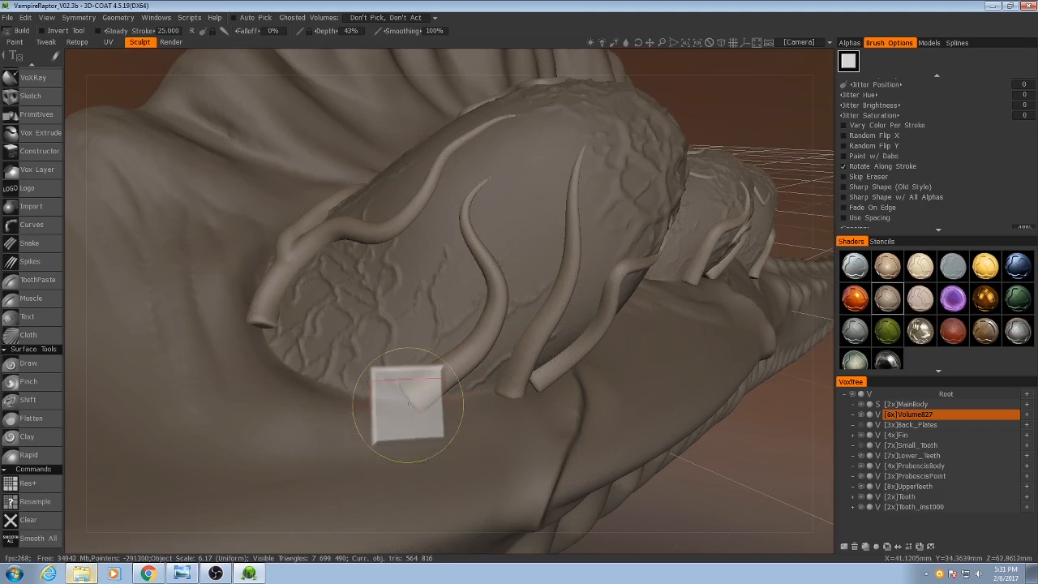
{"action": "mouse_move", "coordinate": [81, 347]}
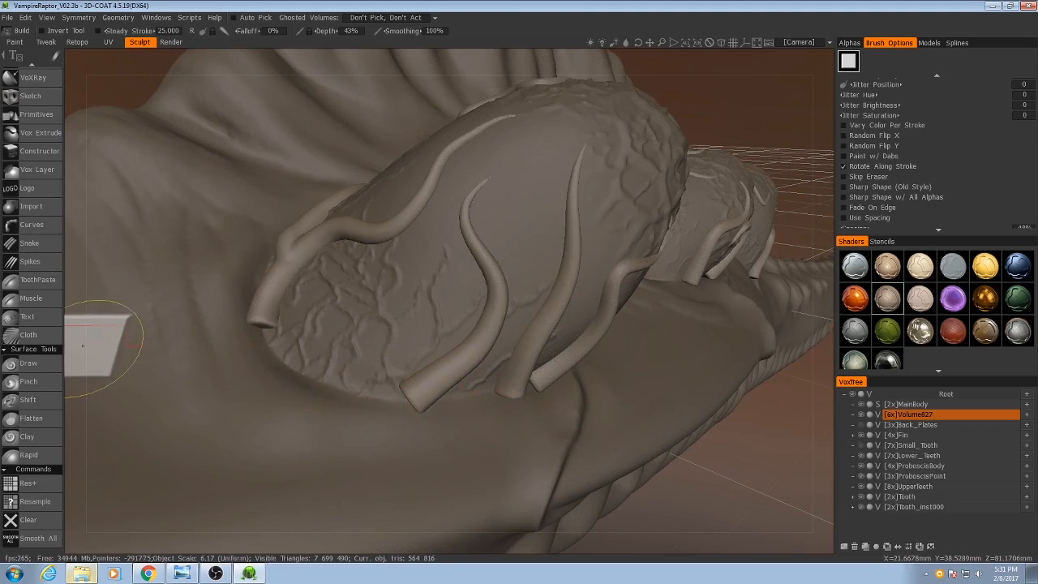
Select the Move tool and switch Volume827 from voxel to surface mode.
{"action": "left_click", "coordinate": [29, 313]}
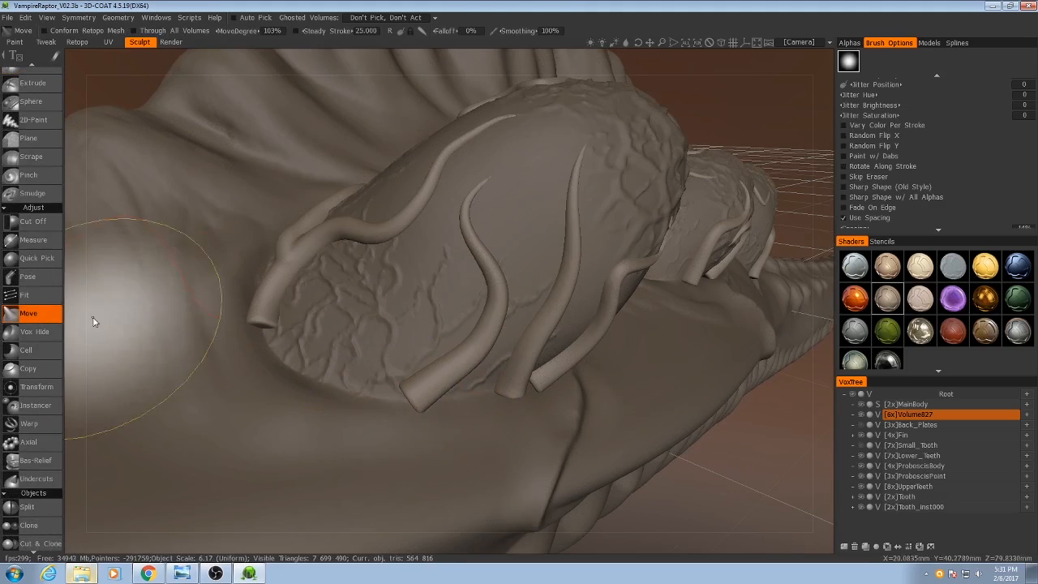
{"action": "left_click_drag", "start_coordinate": [118, 321], "coordinate": [418, 393]}
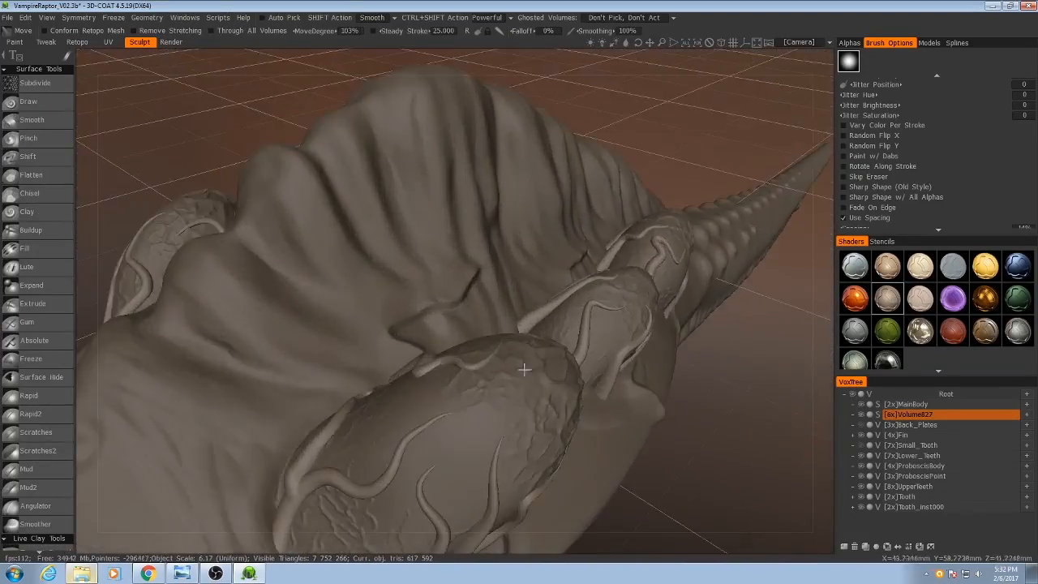
{"action": "left_click_drag", "start_coordinate": [523, 370], "coordinate": [641, 344]}
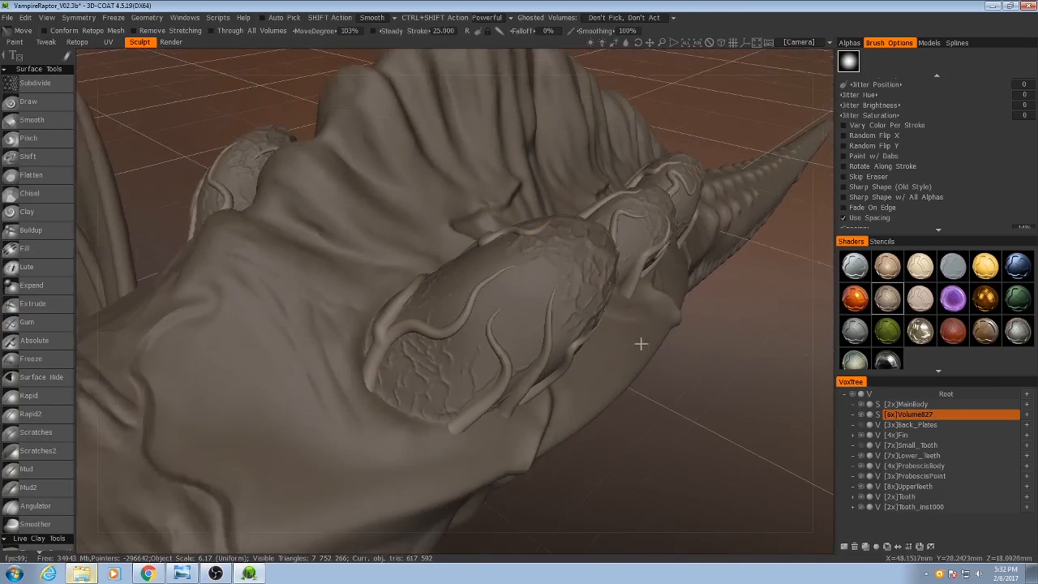
{"action": "left_click_drag", "start_coordinate": [640, 344], "coordinate": [563, 255]}
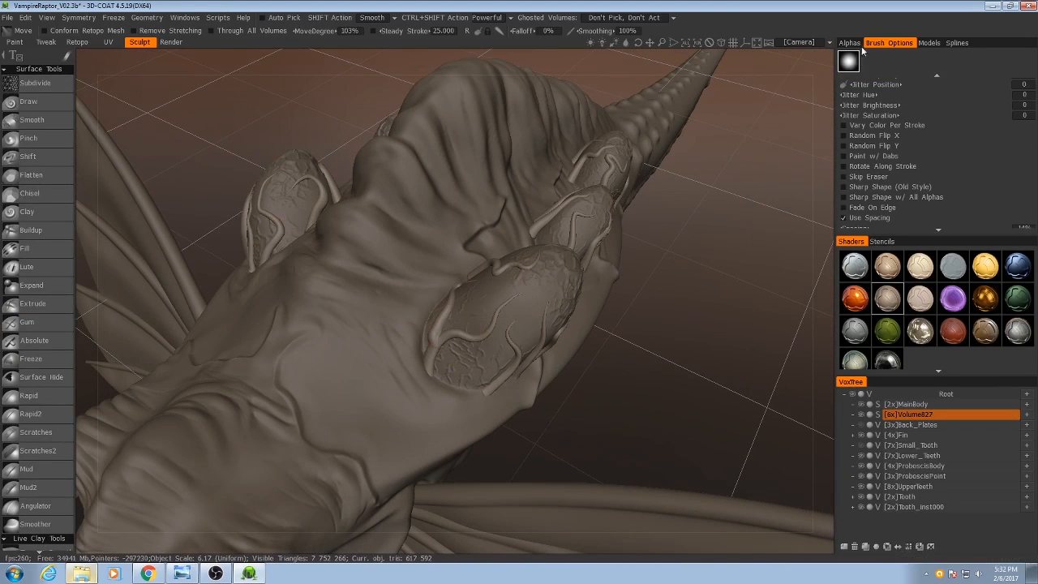
{"action": "left_click", "coordinate": [849, 42]}
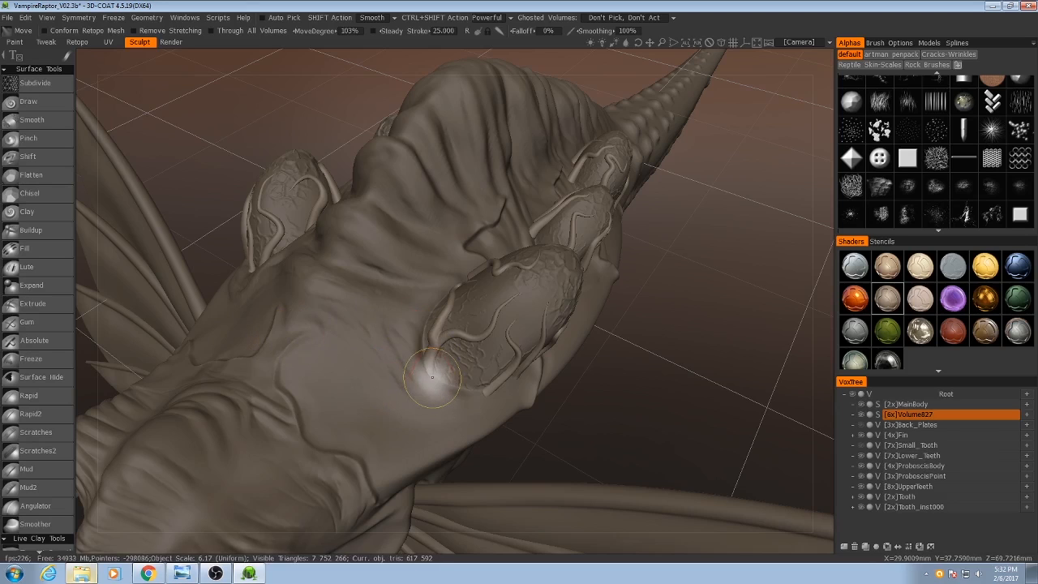
{"action": "left_click_drag", "start_coordinate": [434, 377], "coordinate": [415, 409]}
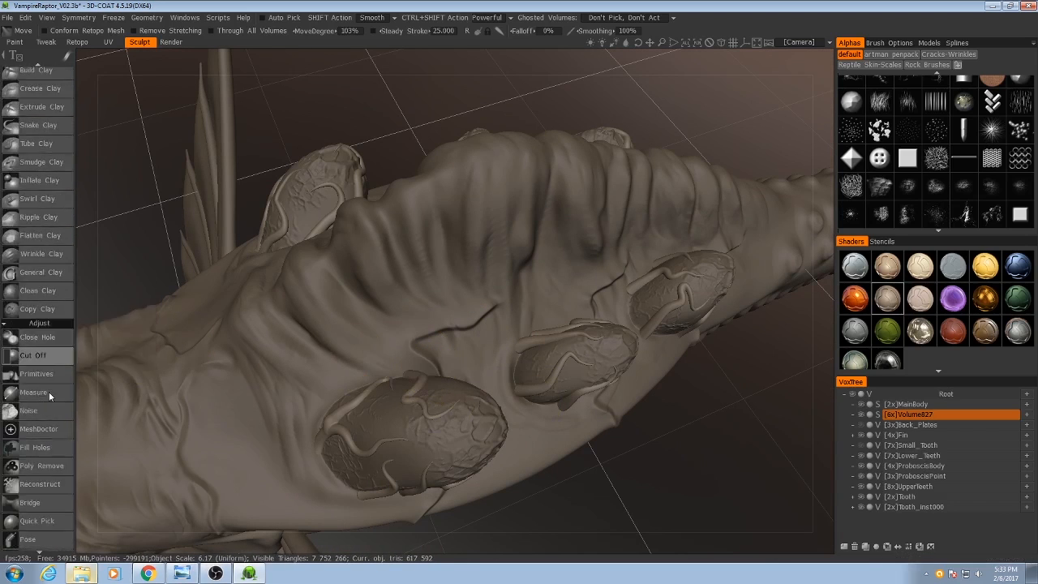
{"action": "mouse_move", "coordinate": [28, 410]}
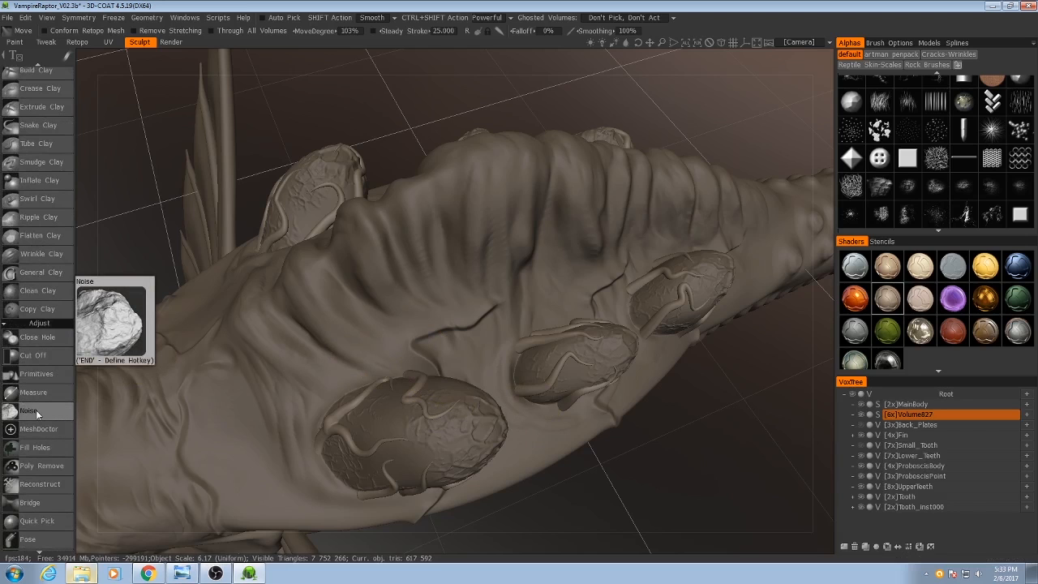
Activate the Noise adjust tool and tune its Characteristic Size (about 485).
{"action": "left_click", "coordinate": [30, 411]}
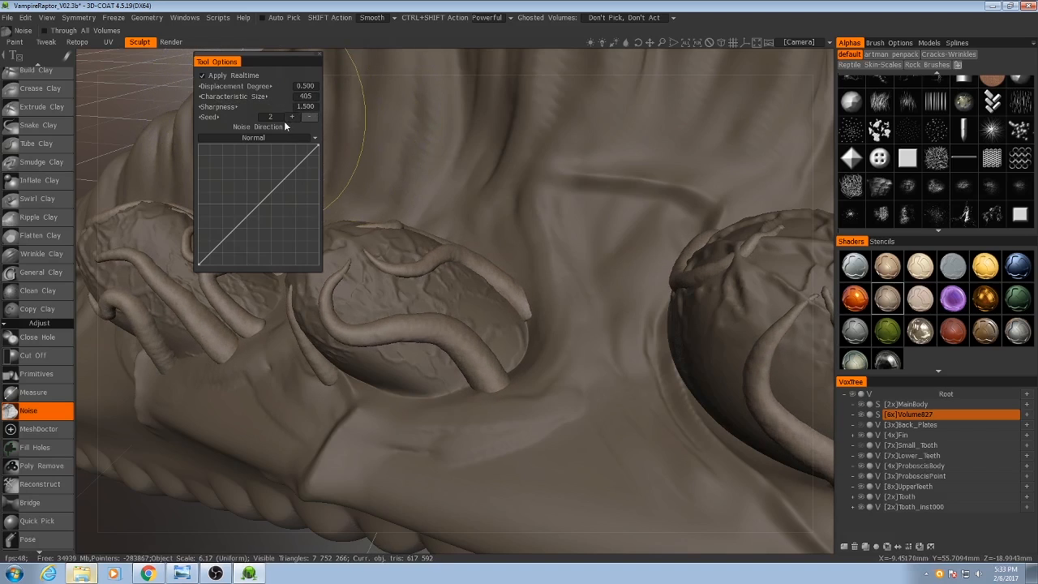
{"action": "left_click", "coordinate": [292, 96]}
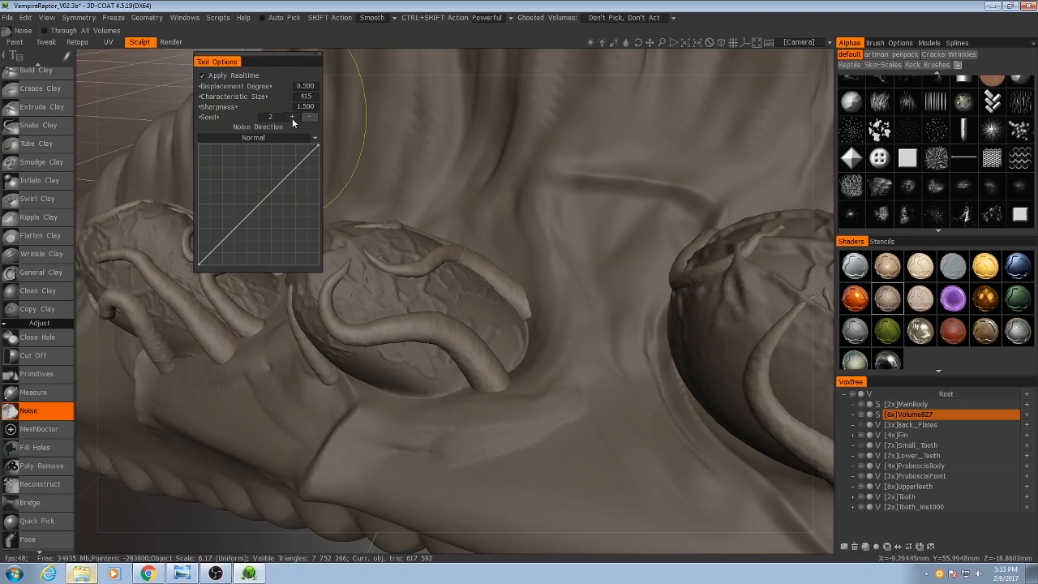
{"action": "left_click", "coordinate": [292, 97]}
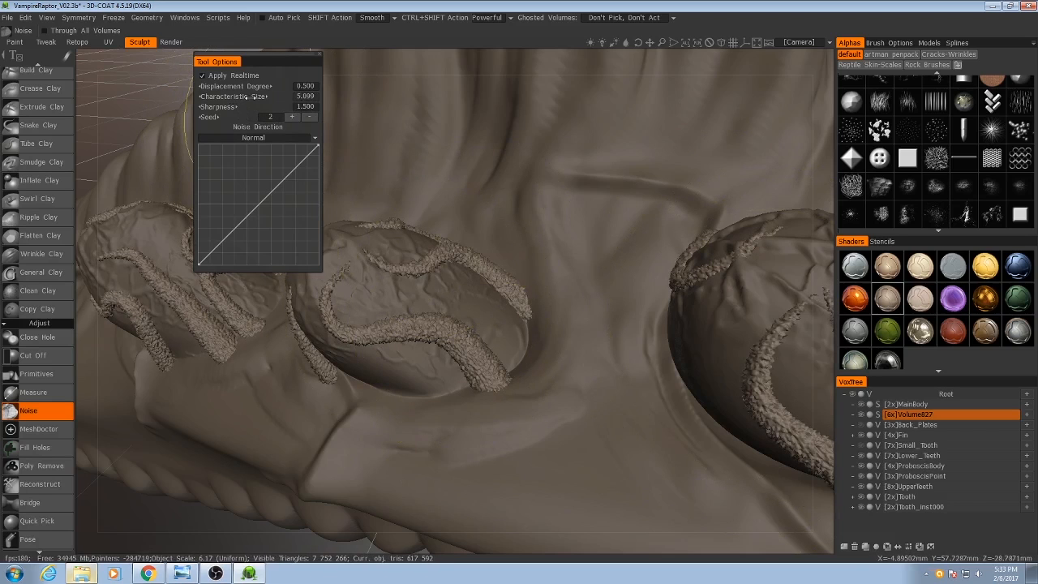
{"action": "left_click_drag", "start_coordinate": [252, 96], "coordinate": [292, 97]}
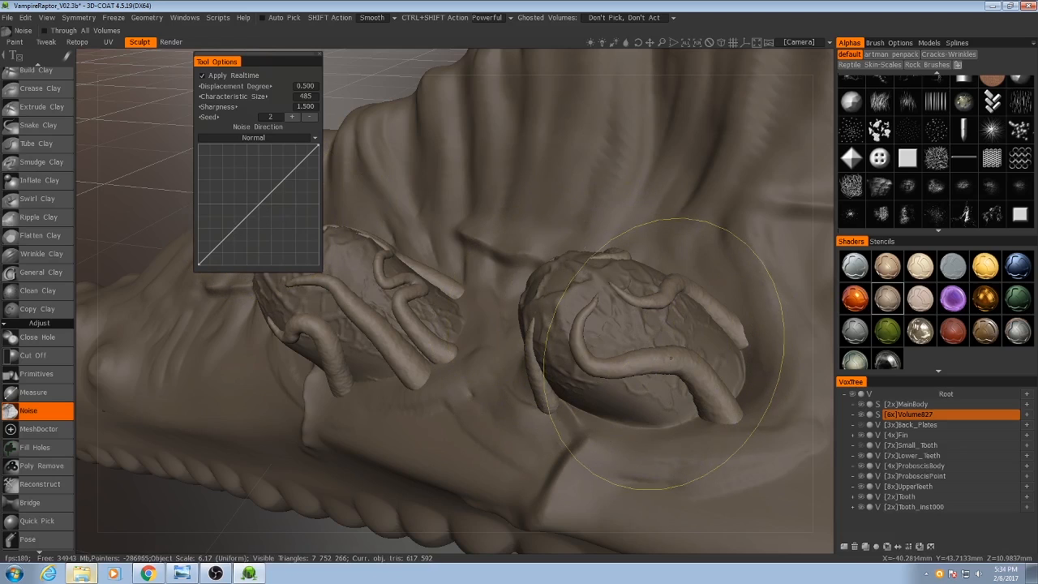
{"action": "mouse_move", "coordinate": [672, 355]}
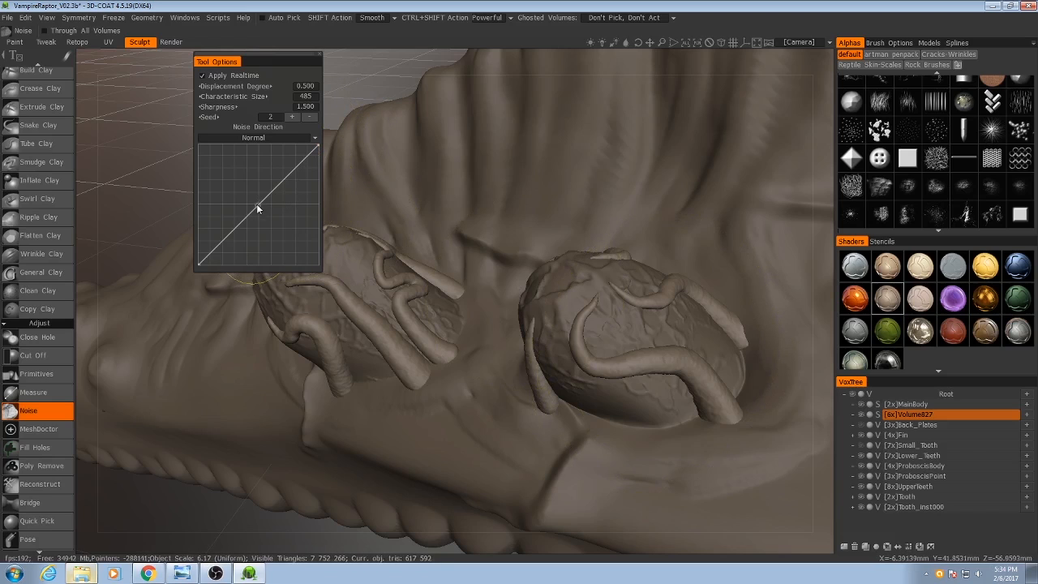
{"action": "mouse_move", "coordinate": [258, 205]}
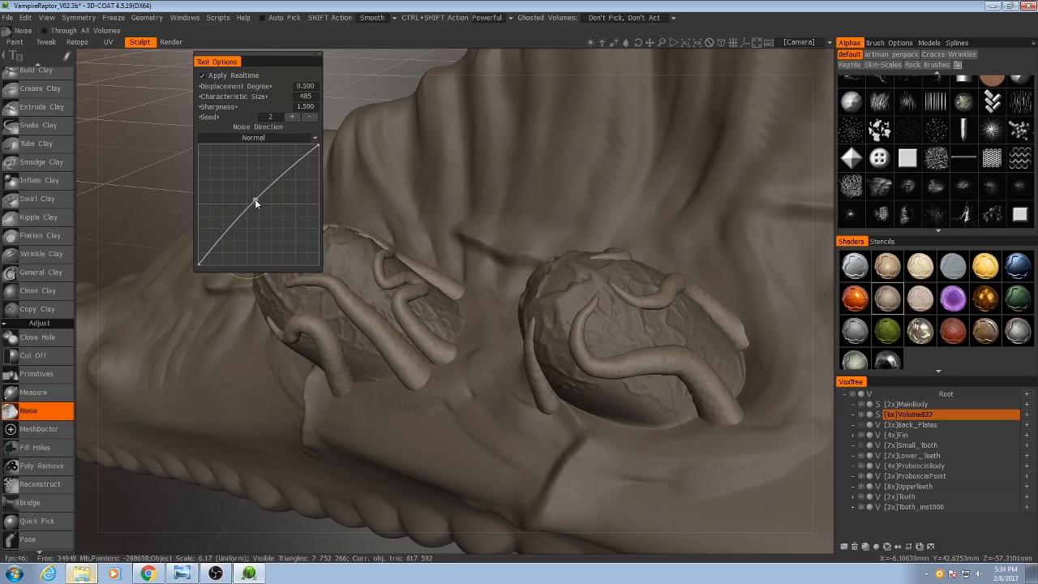
{"action": "mouse_move", "coordinate": [260, 200]}
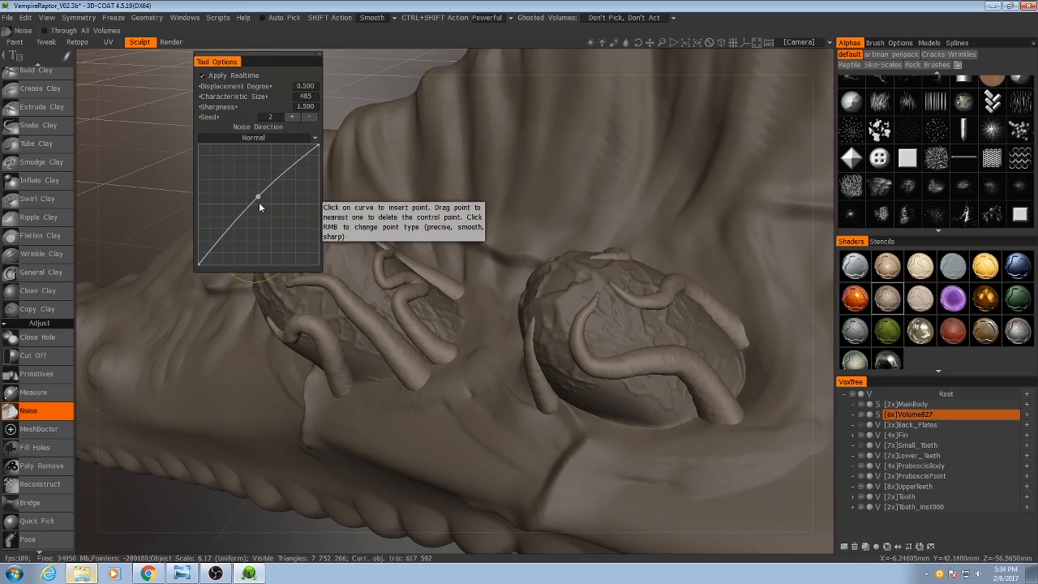
Insert a control point on the Noise curve and pull it downward.
{"action": "left_click", "coordinate": [258, 198]}
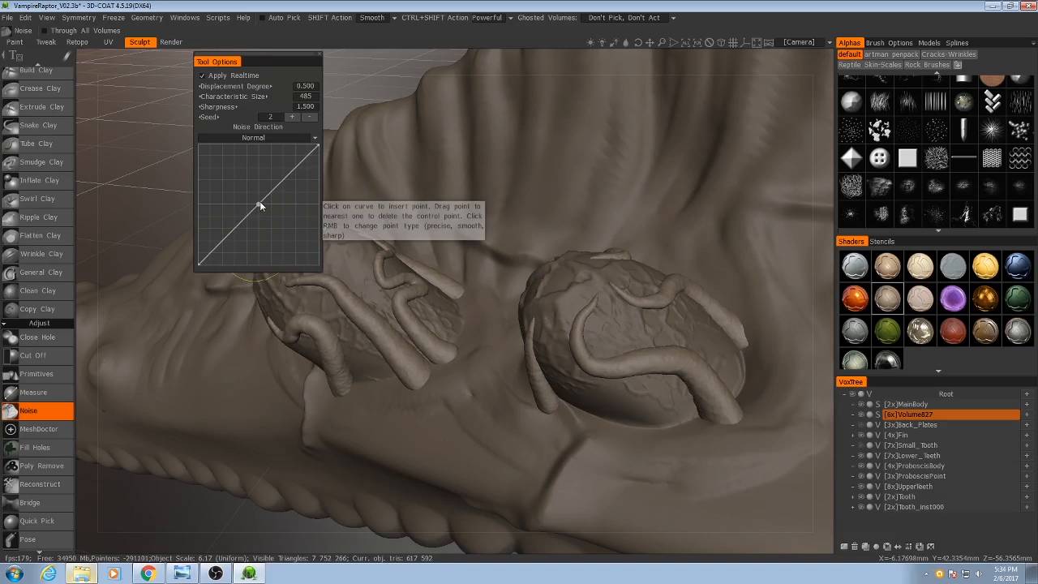
{"action": "left_click_drag", "start_coordinate": [261, 205], "coordinate": [258, 221]}
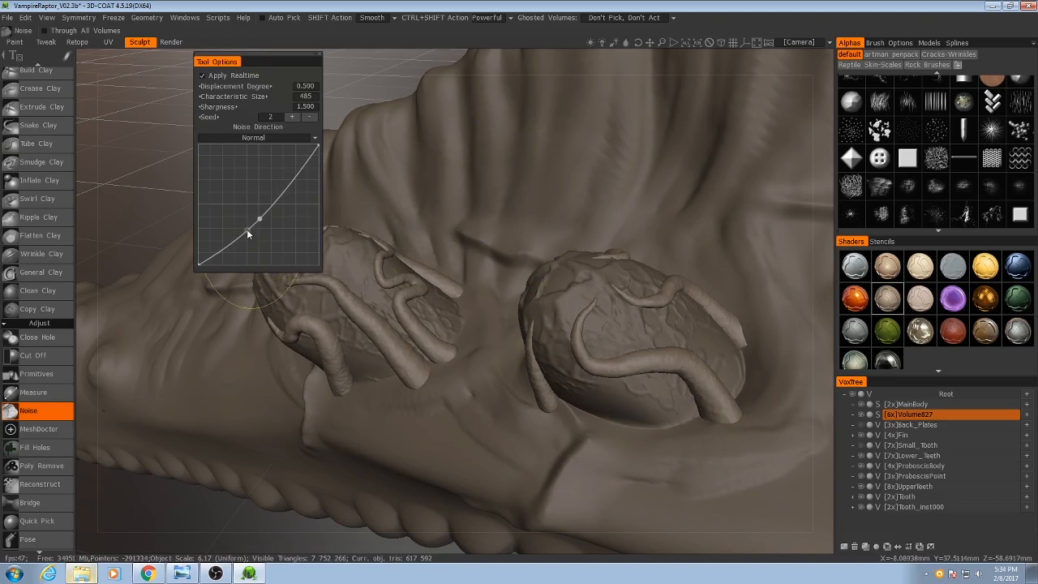
Drag the Noise curve point into a flat middle shelf and orbit toward the oval.
{"action": "left_click_drag", "start_coordinate": [257, 222], "coordinate": [235, 218]}
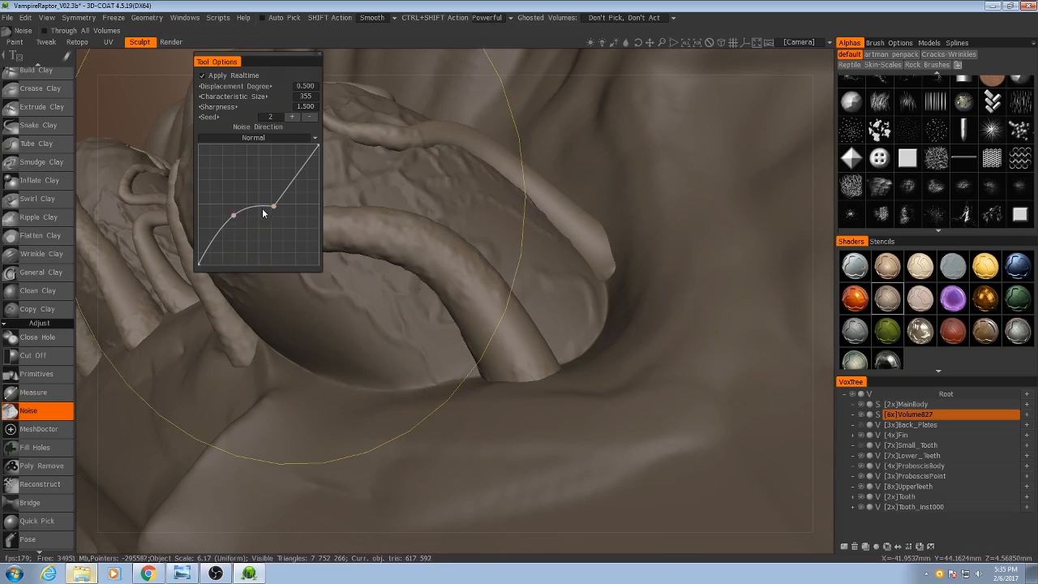
{"action": "mouse_move", "coordinate": [265, 213]}
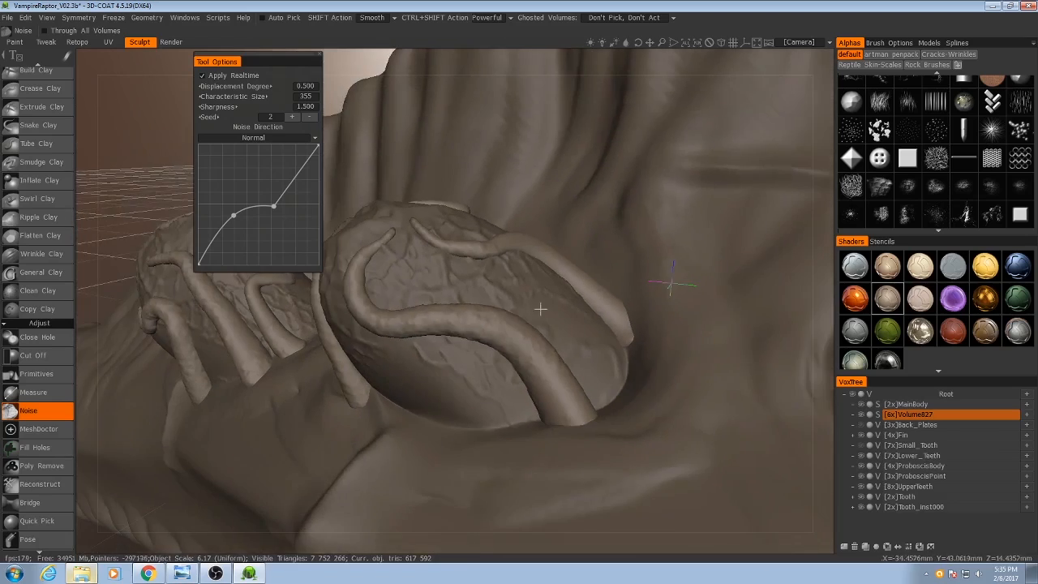
{"action": "left_click_drag", "start_coordinate": [540, 308], "coordinate": [418, 306]}
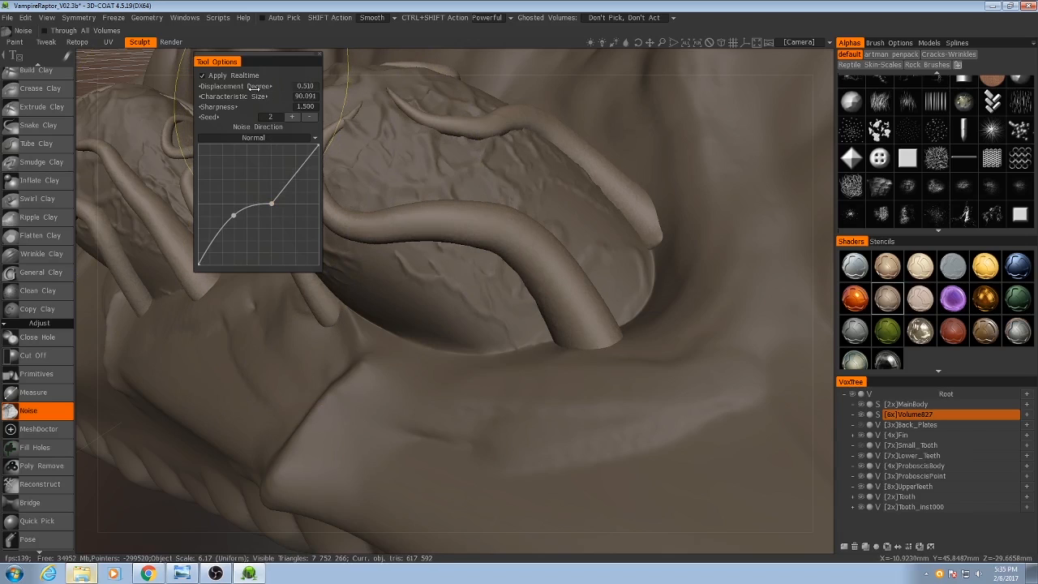
Set noise displacement to 0.4 and nudge the upper curve point upward.
{"action": "left_click", "coordinate": [304, 86]}
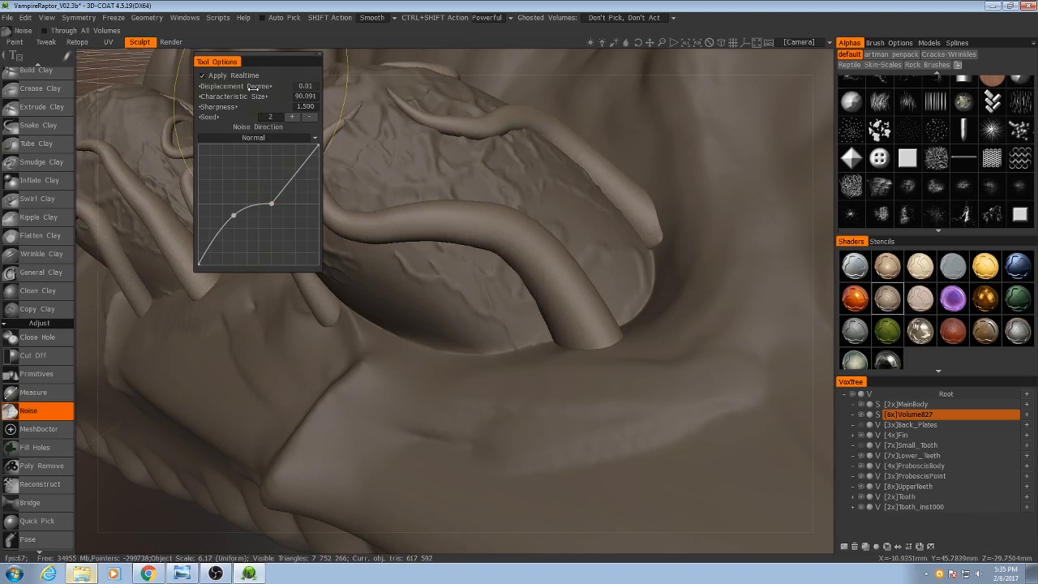
{"action": "left_click", "coordinate": [306, 86]}
{"action": "type", "text": "0.250"}
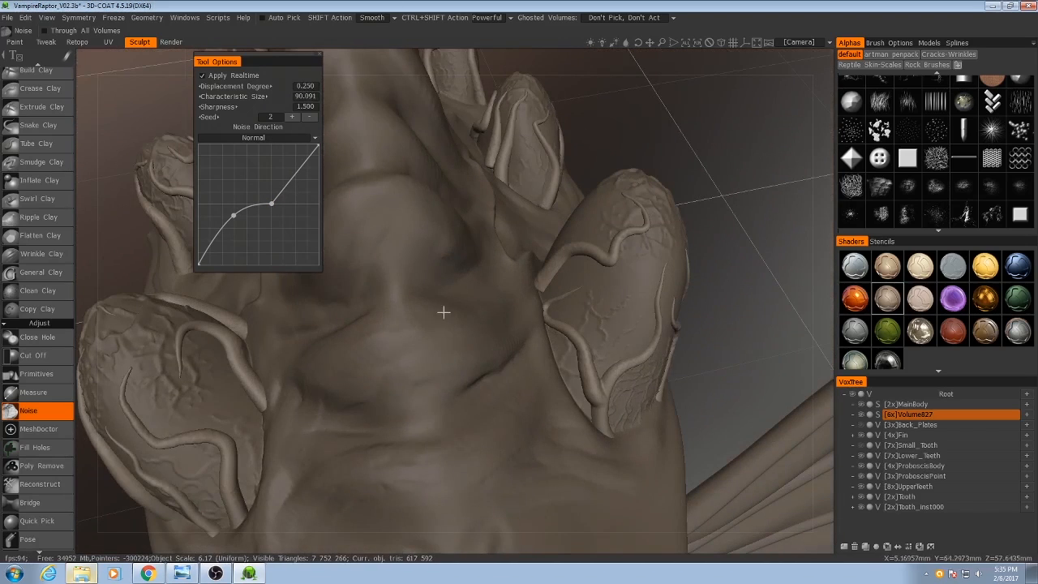
{"action": "left_click", "coordinate": [306, 86]}
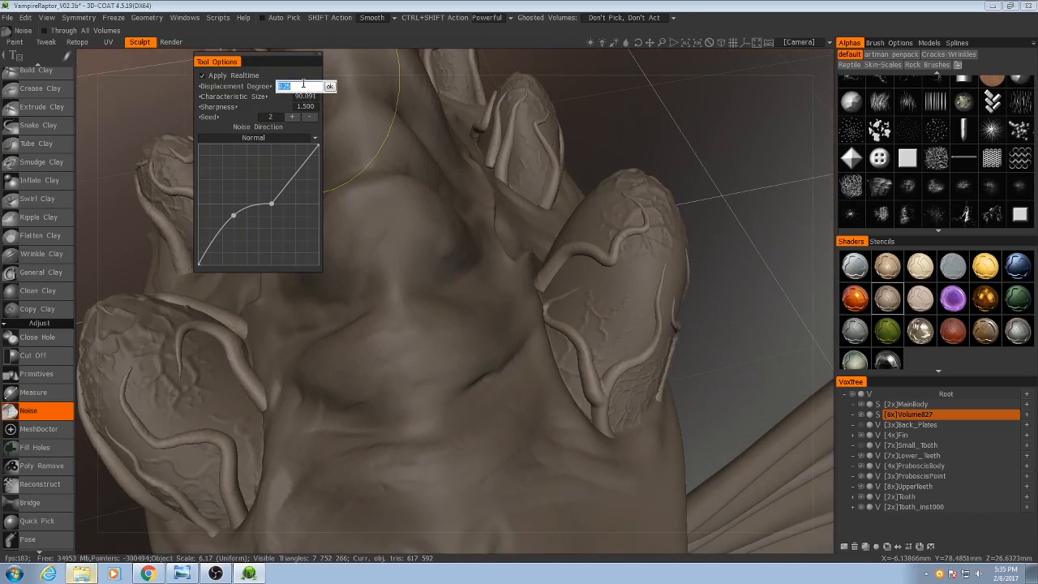
{"action": "type", "text": "400"}
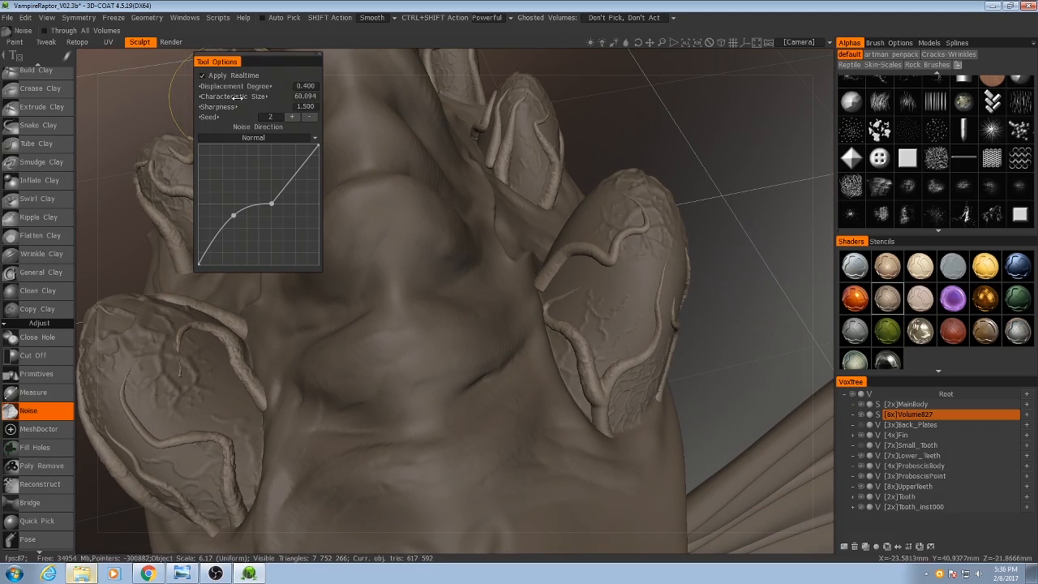
{"action": "left_click", "coordinate": [271, 203]}
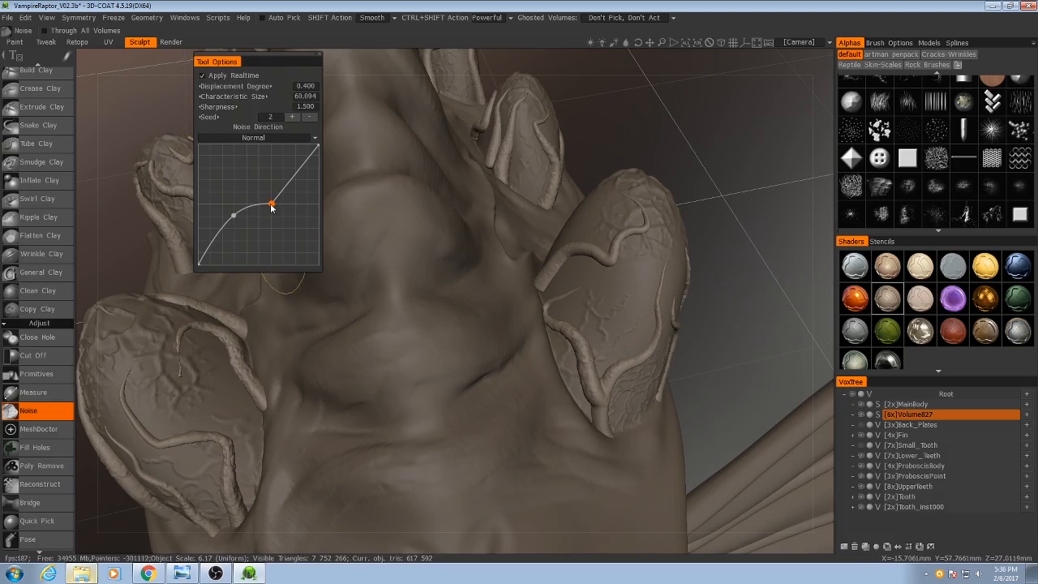
{"action": "left_click_drag", "start_coordinate": [271, 205], "coordinate": [271, 198]}
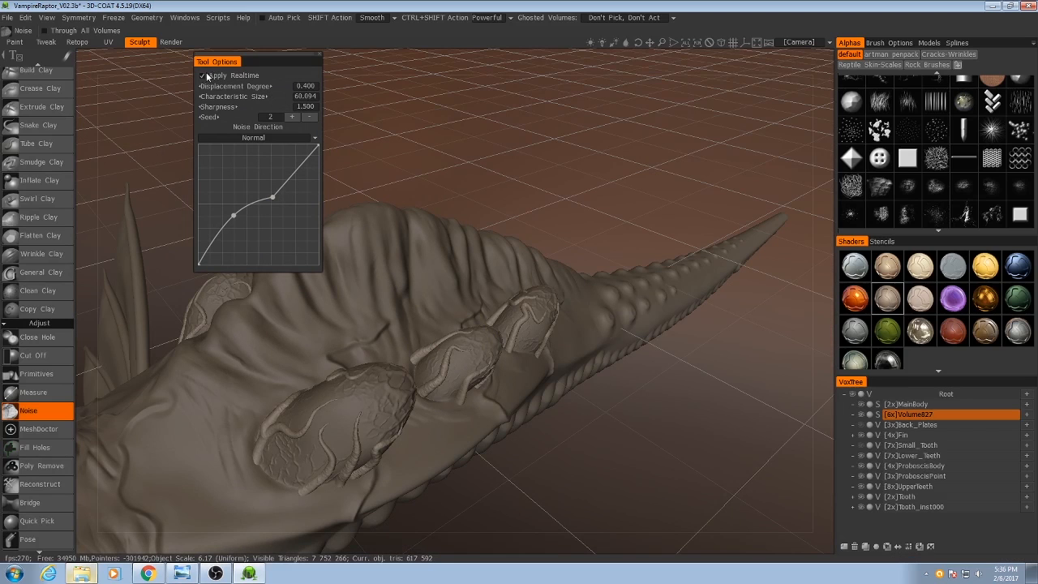
{"action": "mouse_move", "coordinate": [324, 403]}
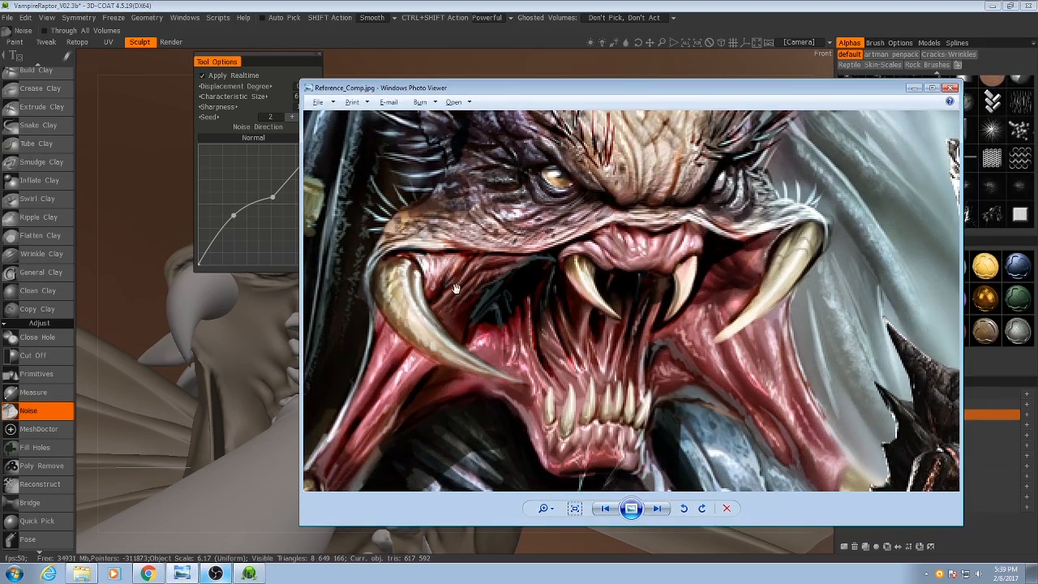
View Reference_Comp.jpg to study the creature's fangs and gums.
{"action": "left_click", "coordinate": [949, 88]}
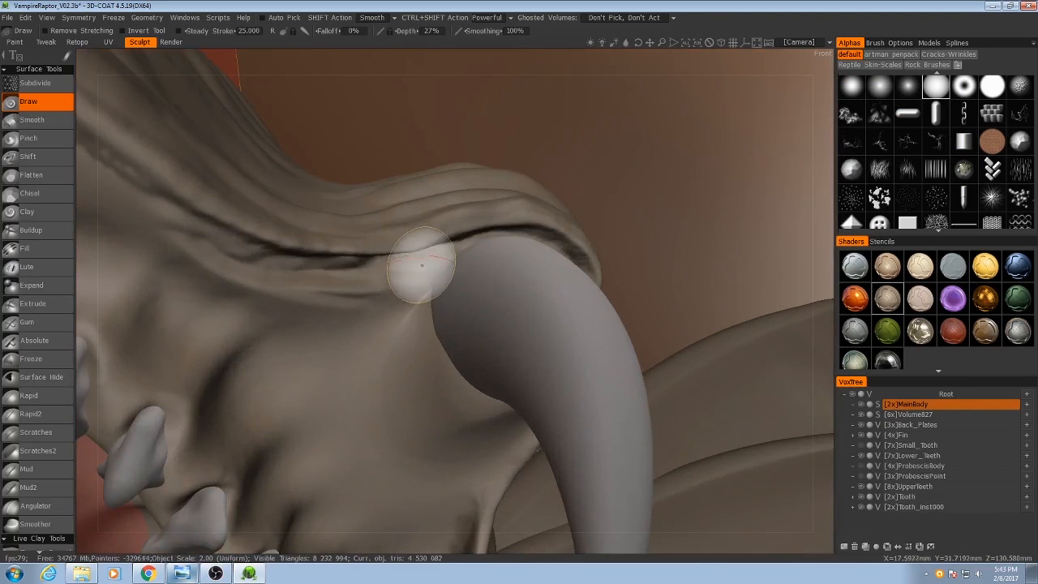
Stroke the Draw brush around the tusk base to add gum tissue.
{"action": "left_click_drag", "start_coordinate": [422, 265], "coordinate": [498, 333]}
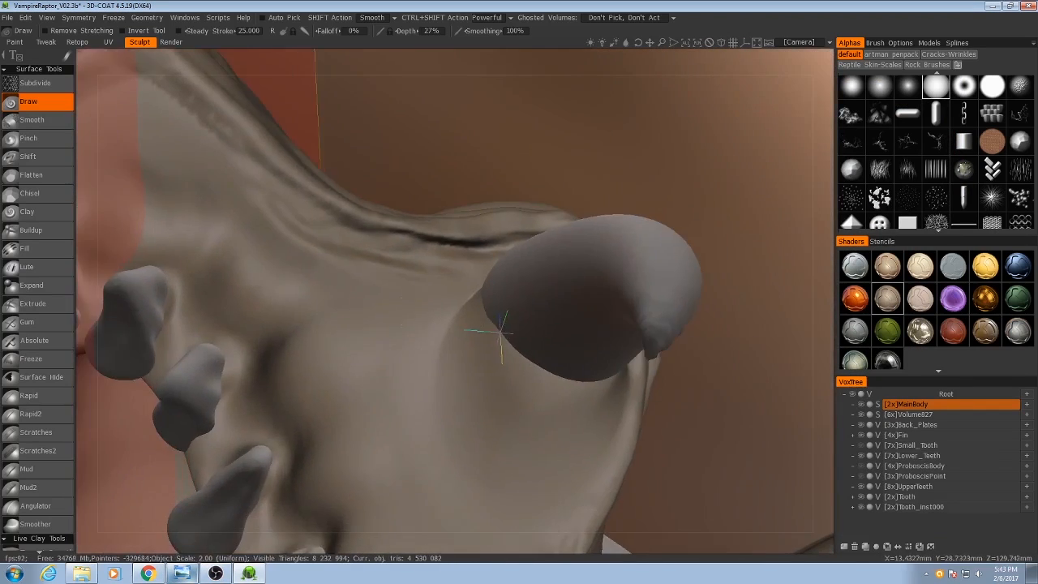